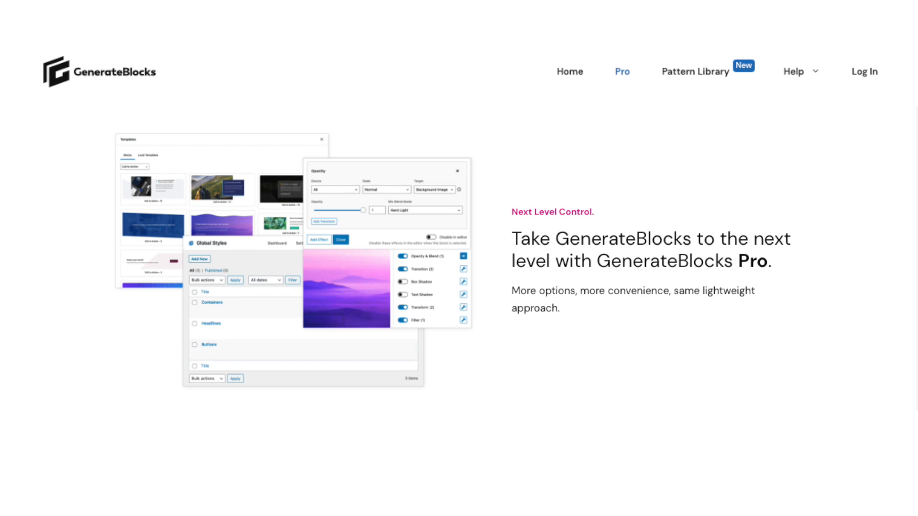
Step: Scroll the Installed Plugins list to show GenerateBlocks, GenerateBlocks Pro and GP Premium active
{"action": "scroll", "scroll_direction": "down", "scroll_amount": 3}
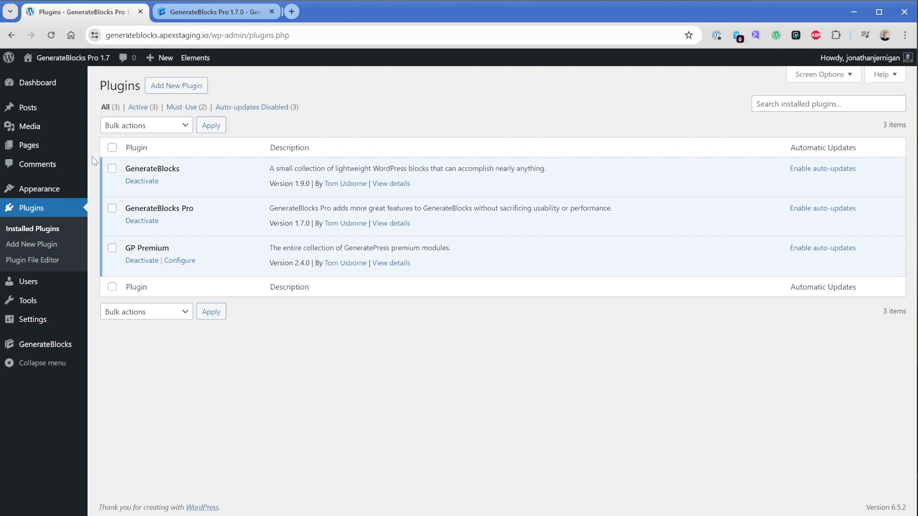
Step: Edit the Home page from Pages and select its hero H1 headline
{"action": "left_click", "coordinate": [28, 144]}
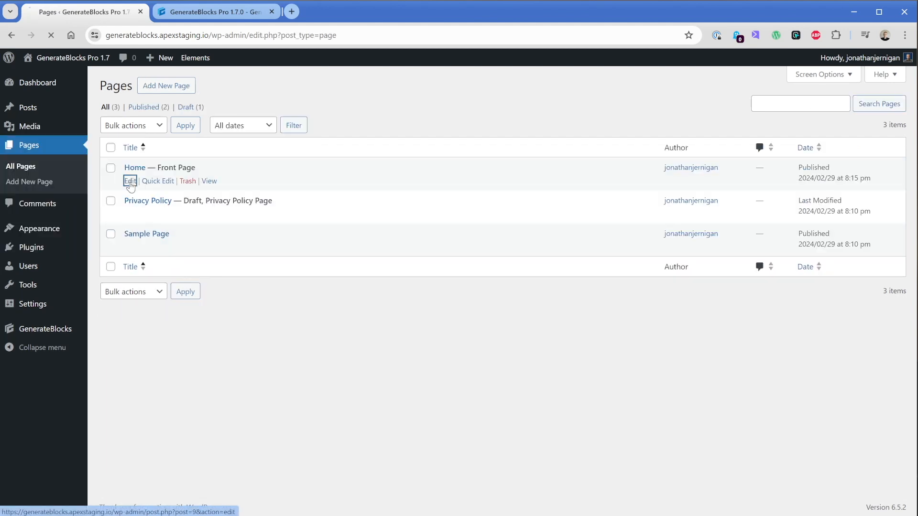
{"action": "left_click", "coordinate": [130, 180]}
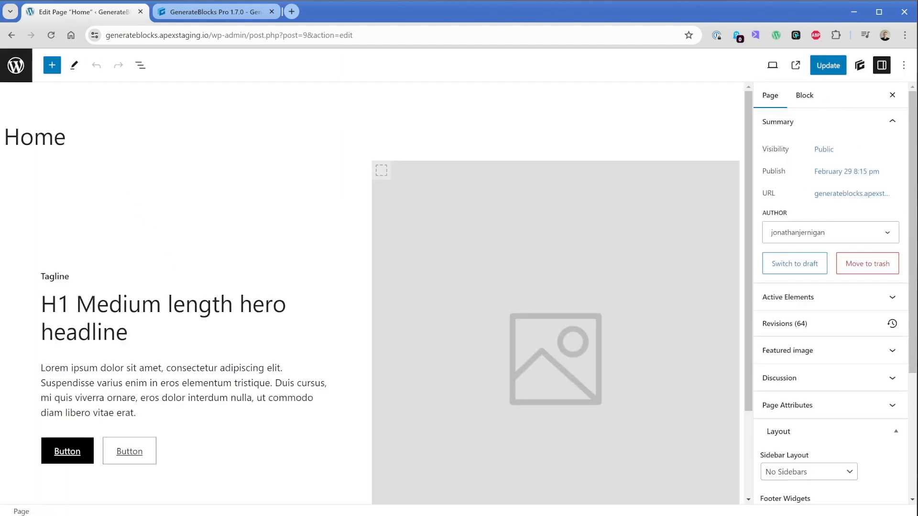
{"action": "left_click", "coordinate": [163, 304]}
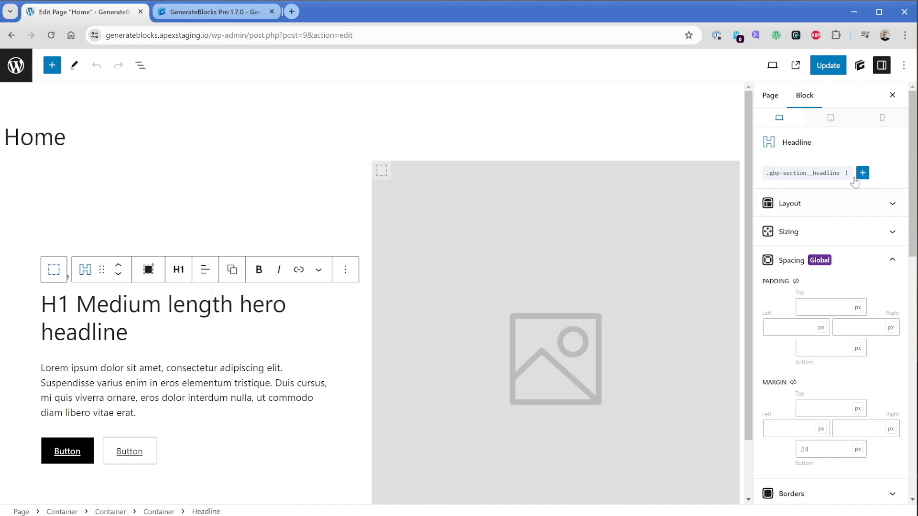
{"action": "mouse_move", "coordinate": [879, 174]}
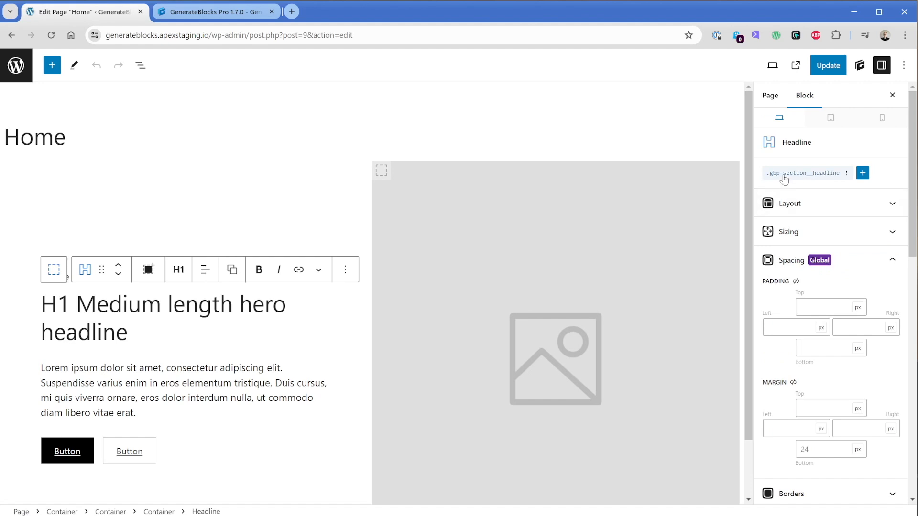
{"action": "mouse_move", "coordinate": [805, 173]}
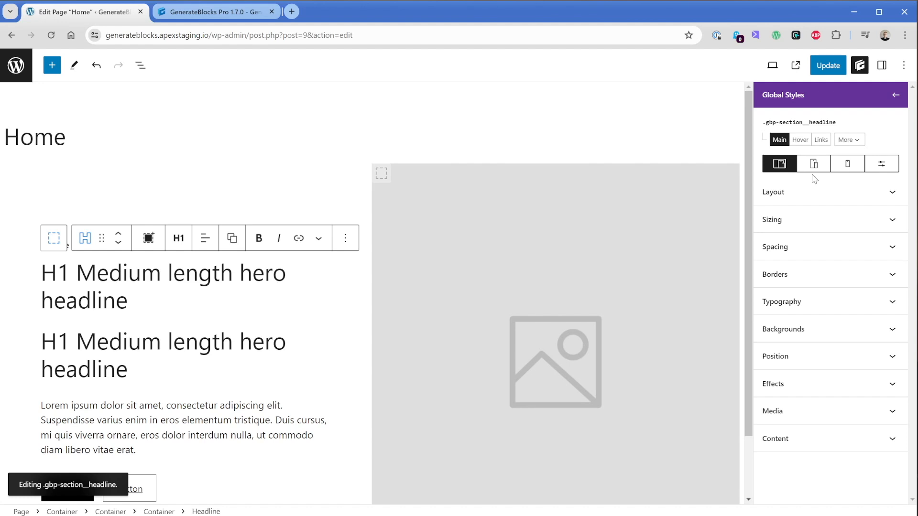
Step: Give the .gbp-section__headline style a blue text colour and return to the block
{"action": "left_click", "coordinate": [782, 301]}
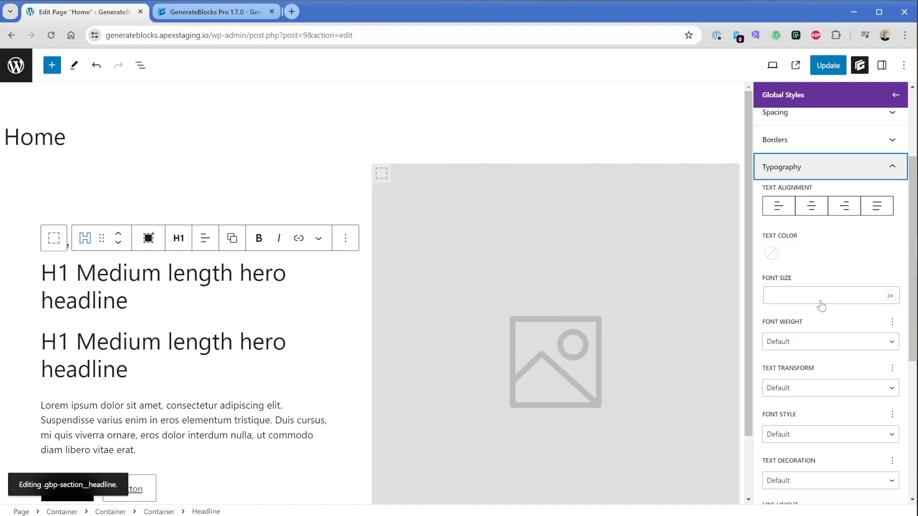
{"action": "left_click", "coordinate": [772, 253]}
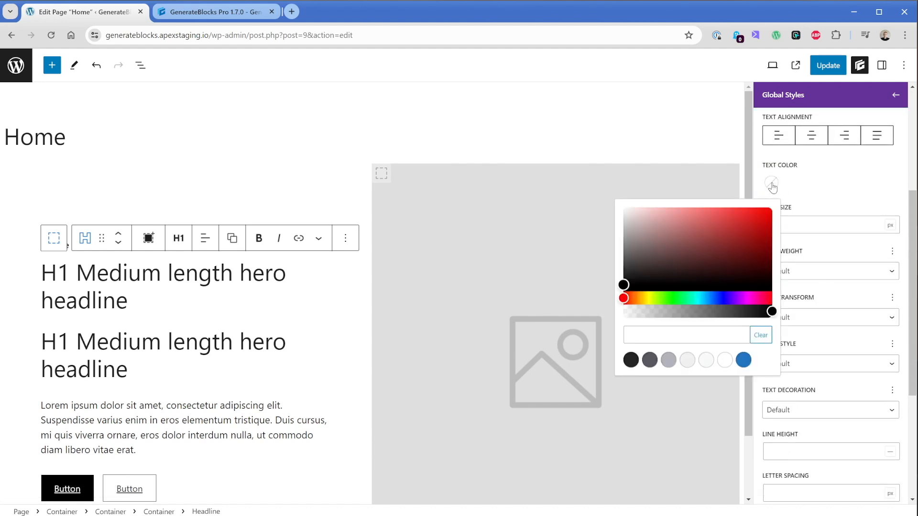
{"action": "left_click", "coordinate": [743, 360]}
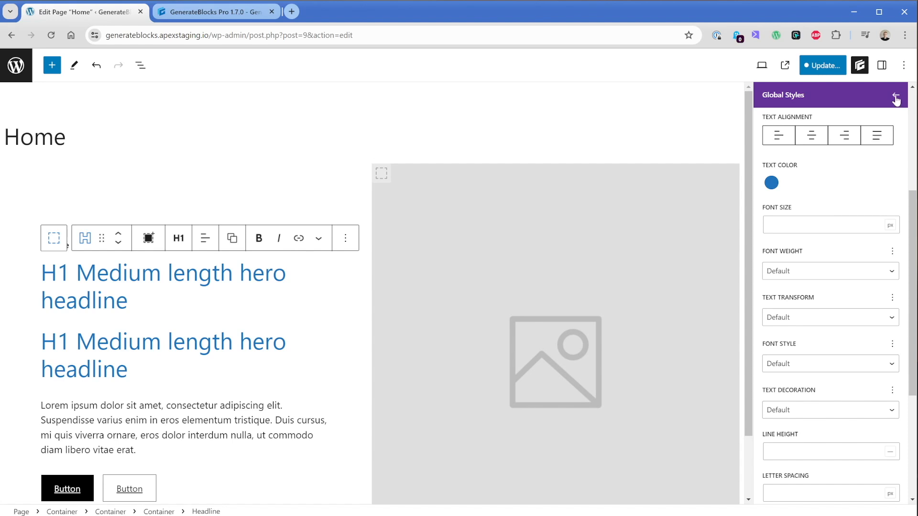
{"action": "left_click", "coordinate": [882, 65]}
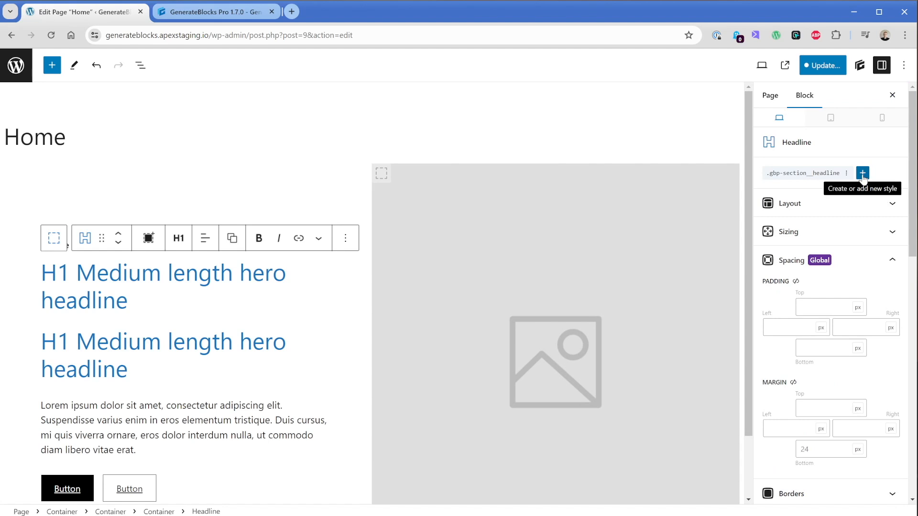
Step: Start a new style for the headline and name it 'uppercase'
{"action": "left_click", "coordinate": [862, 172]}
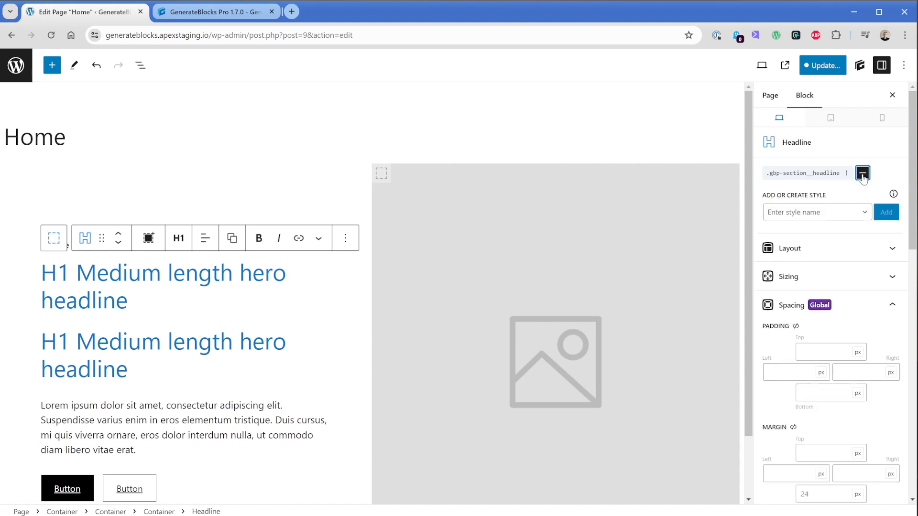
{"action": "left_click", "coordinate": [862, 172]}
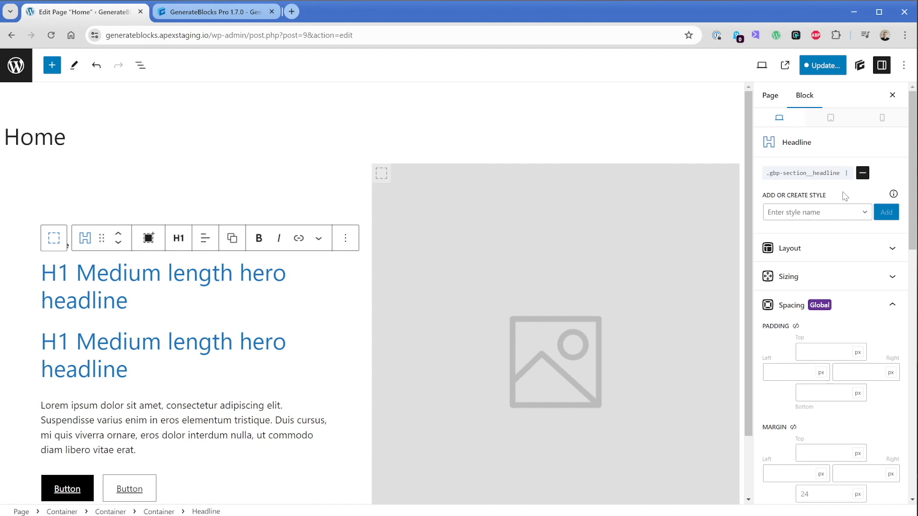
{"action": "type", "text": "uppercase"}
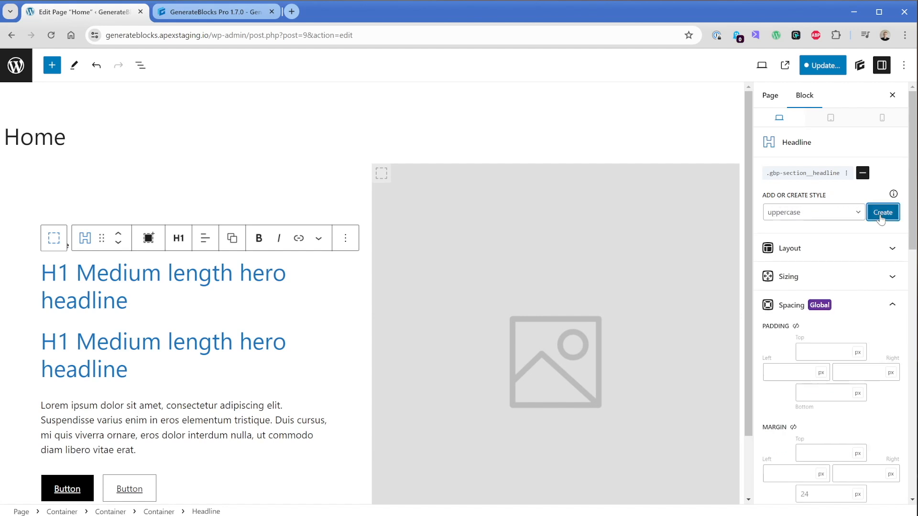
Step: Create 'uppercase' as a blank style with Text Transform set to Uppercase
{"action": "left_click", "coordinate": [882, 212]}
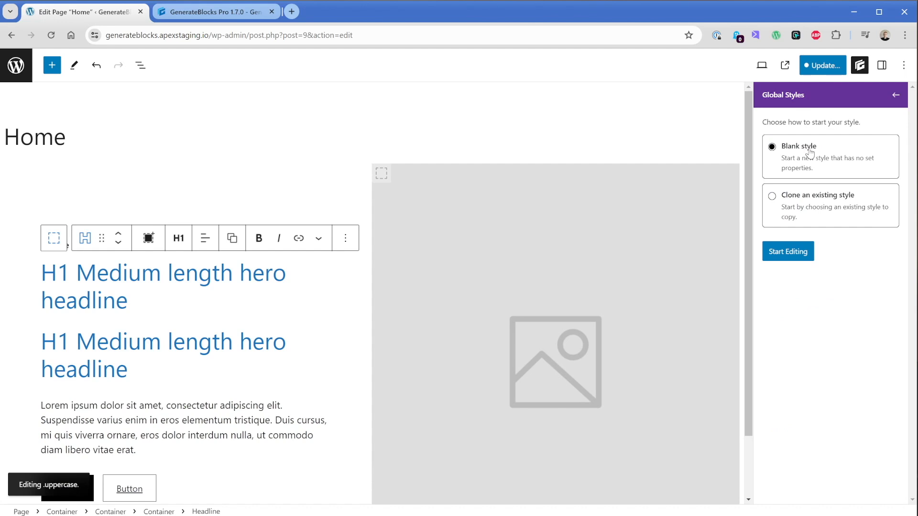
{"action": "left_click", "coordinate": [788, 251]}
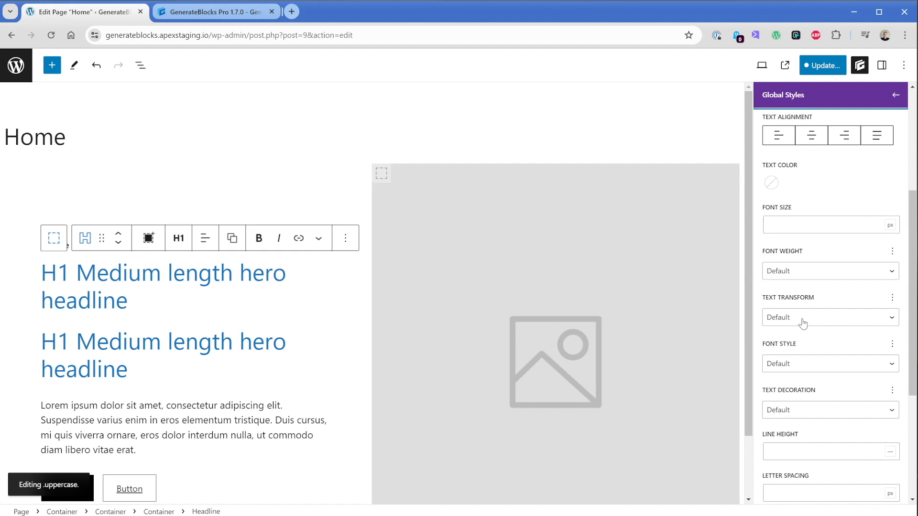
{"action": "left_click", "coordinate": [830, 318]}
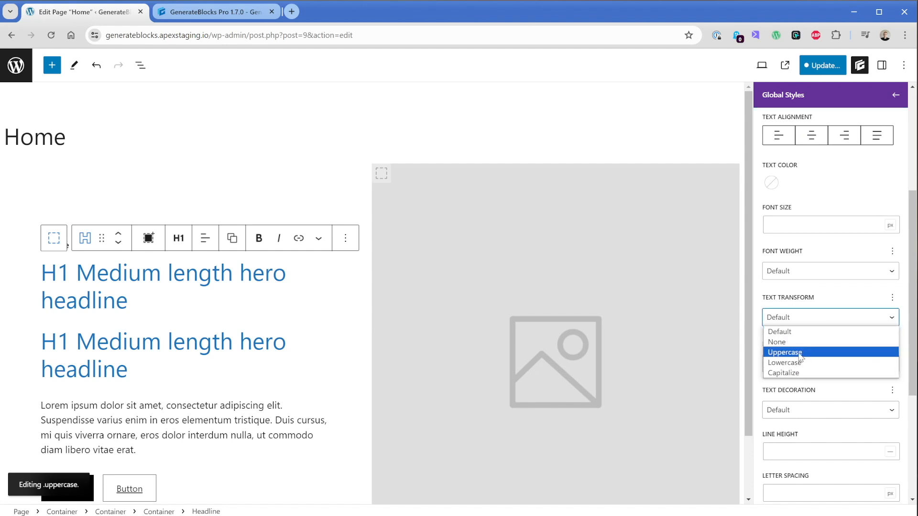
{"action": "left_click", "coordinate": [784, 352]}
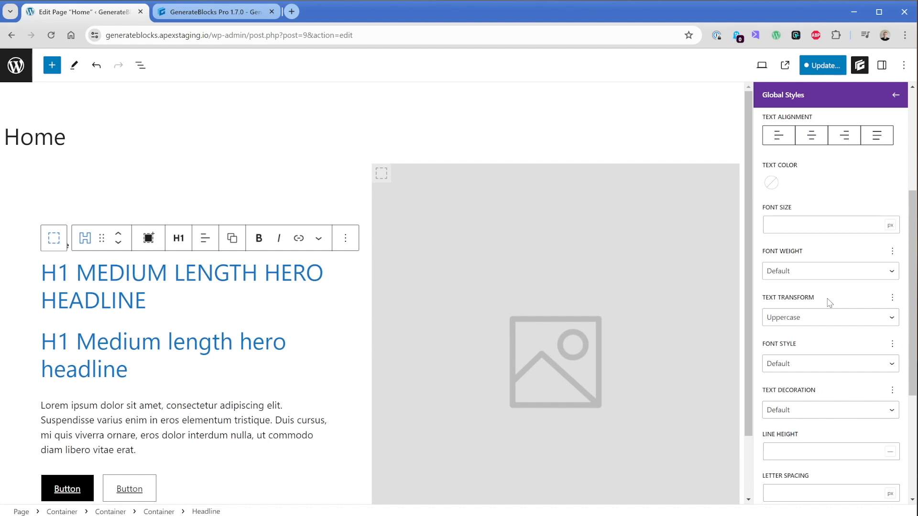
{"action": "left_click", "coordinate": [881, 65]}
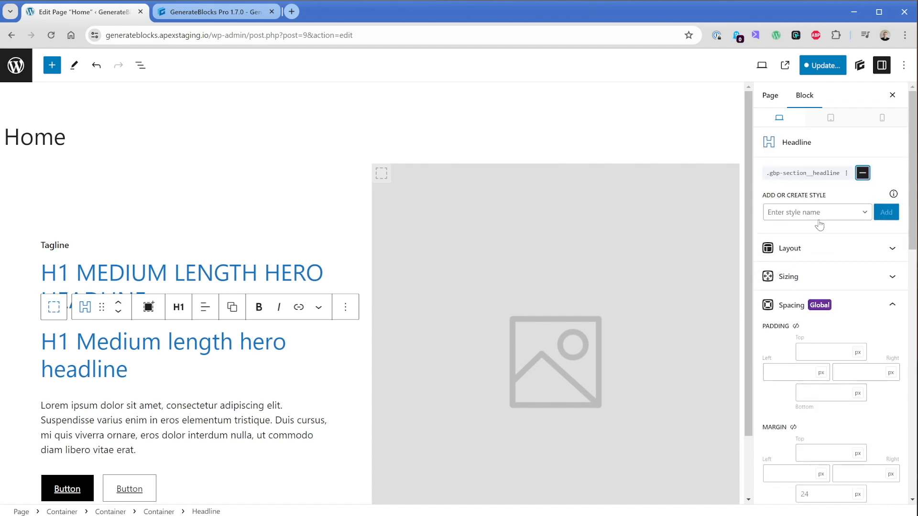
Step: Attach the .uppercase style to the second hero headline and update the page
{"action": "left_click", "coordinate": [814, 212]}
{"action": "type", "text": "uppercase"}
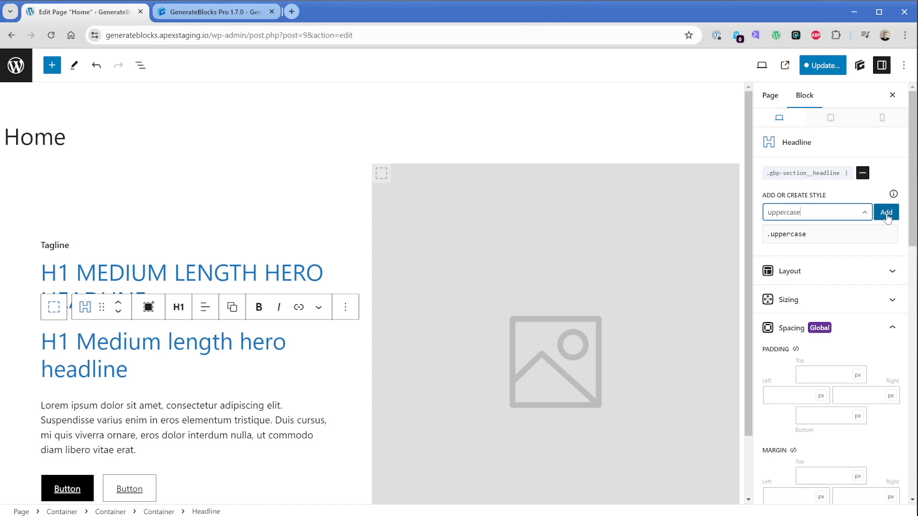
{"action": "left_click", "coordinate": [886, 212]}
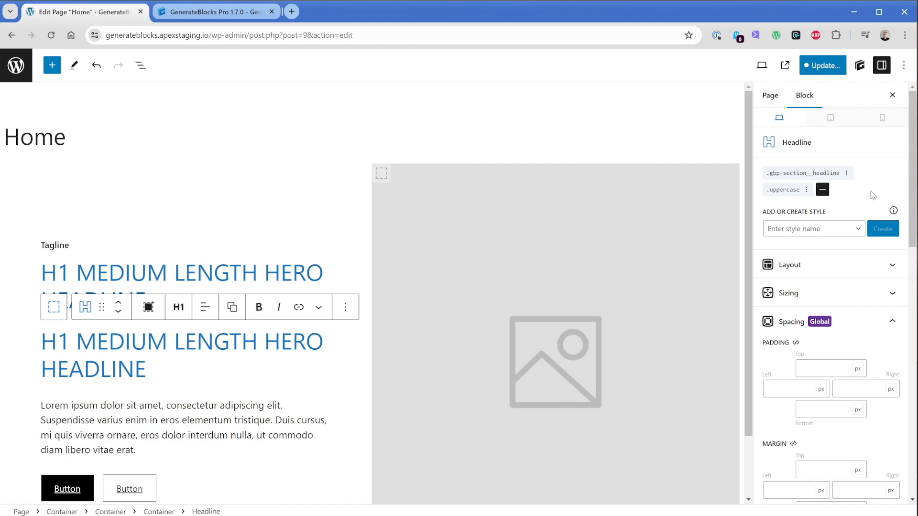
{"action": "left_click", "coordinate": [216, 11]}
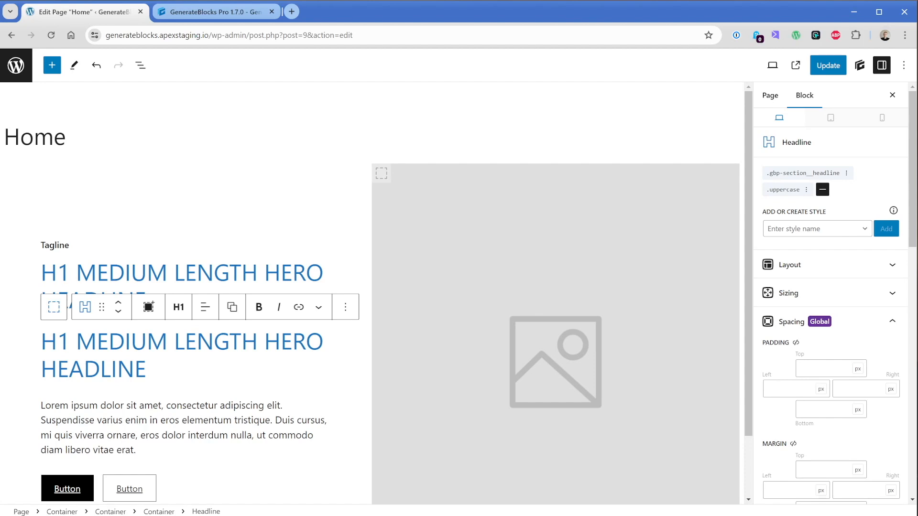
Step: Use List View to insert an empty paragraph below the hero container
{"action": "left_click", "coordinate": [140, 65]}
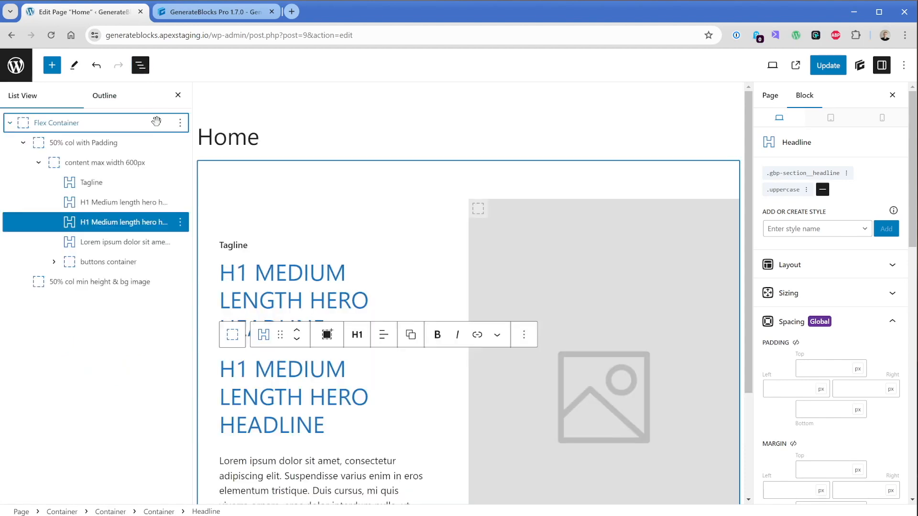
{"action": "left_click", "coordinate": [180, 123]}
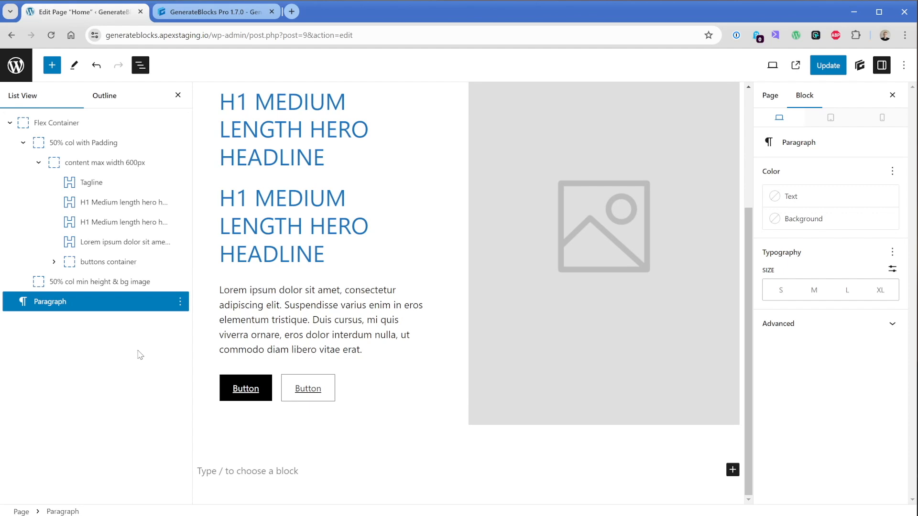
{"action": "mouse_move", "coordinate": [861, 65]}
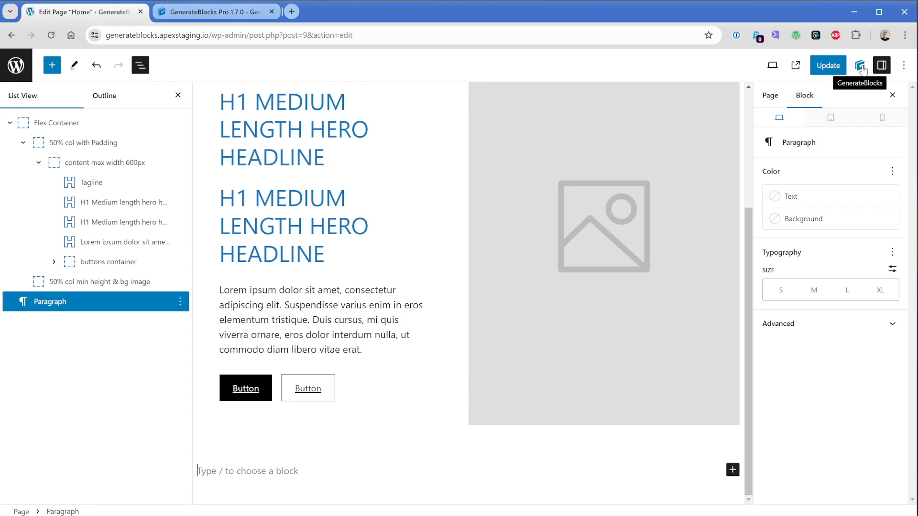
Step: In the Pattern Library's Pro Hero category, start Bulk Insert mode
{"action": "left_click", "coordinate": [860, 65]}
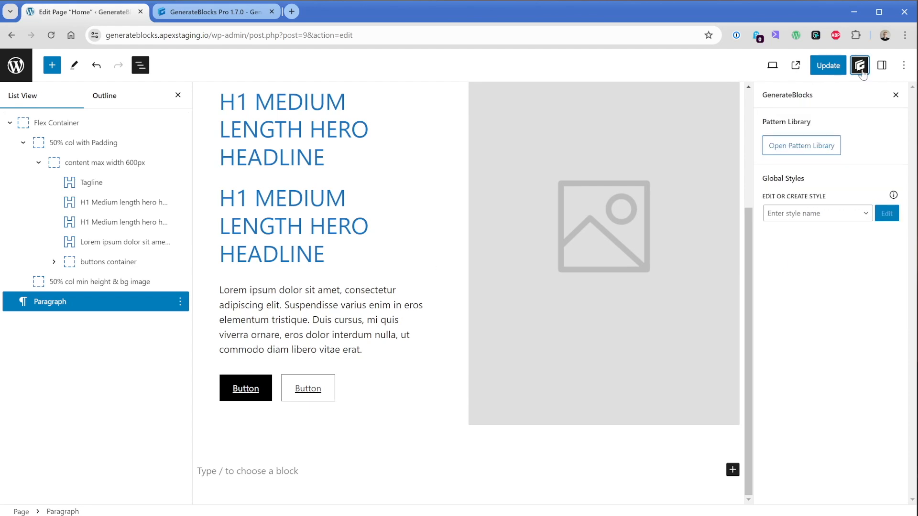
{"action": "left_click", "coordinate": [801, 146]}
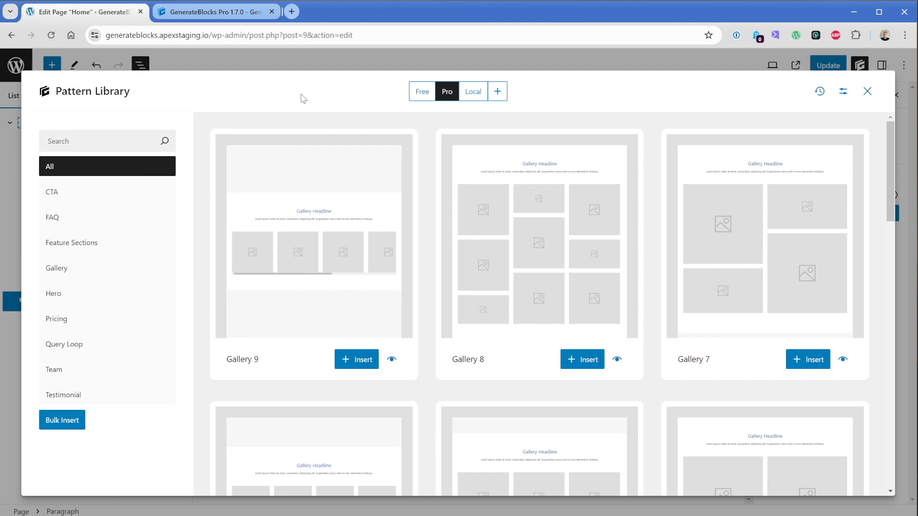
{"action": "mouse_move", "coordinate": [122, 255]}
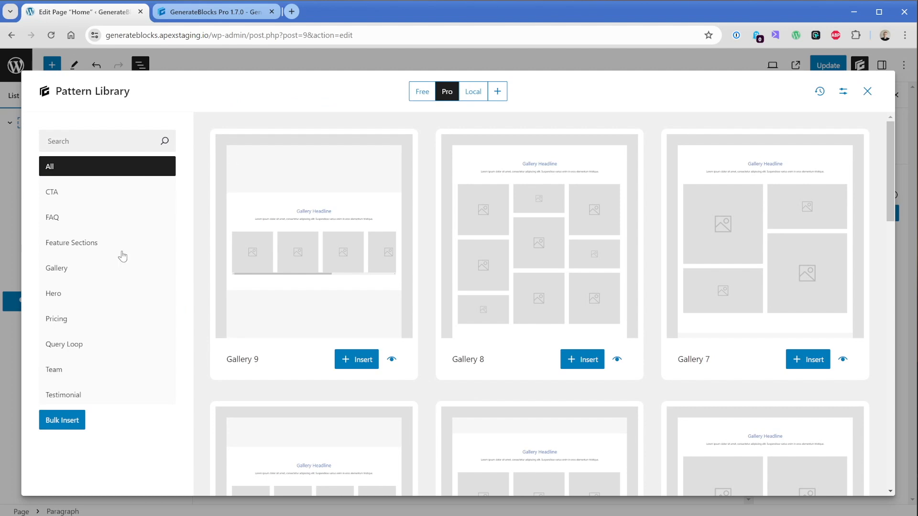
{"action": "left_click", "coordinate": [53, 294]}
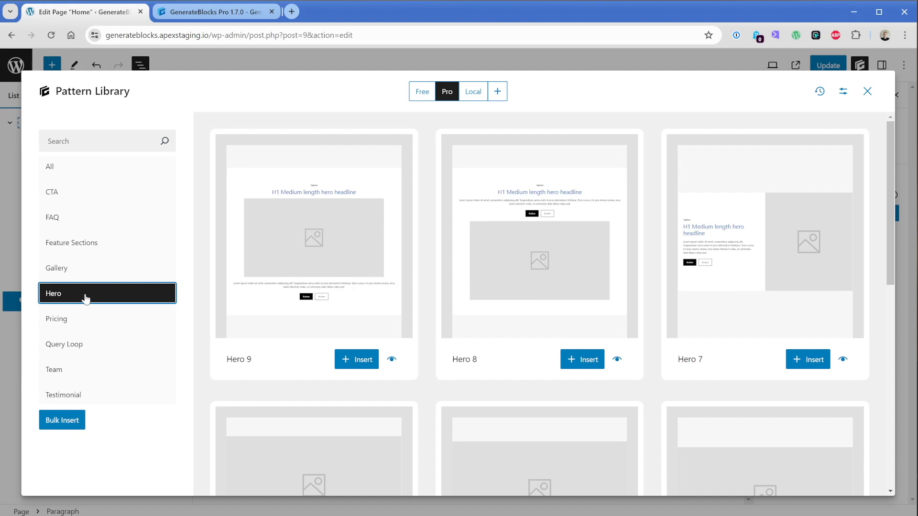
{"action": "mouse_move", "coordinate": [726, 269]}
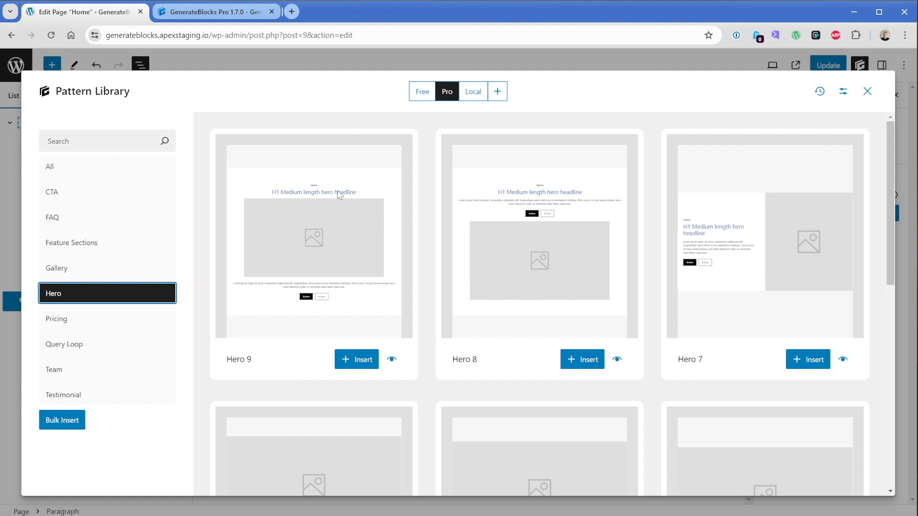
{"action": "mouse_move", "coordinate": [727, 297]}
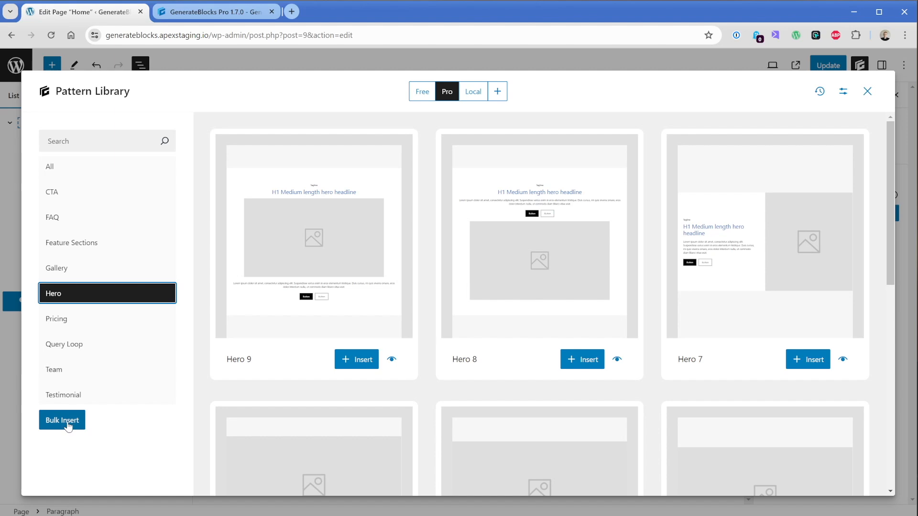
{"action": "left_click", "coordinate": [62, 419]}
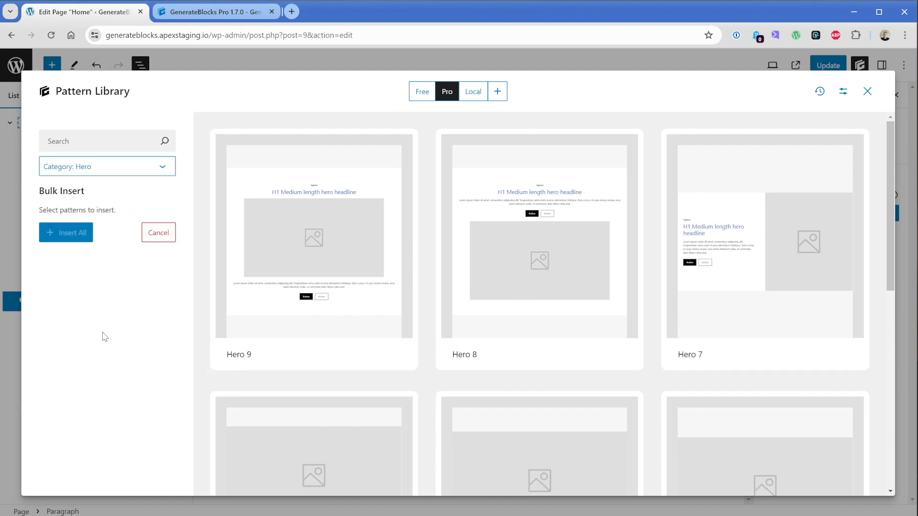
Step: Queue Pattern 68 from Feature Sections, Gallery 3 and CTA 2 for bulk insert
{"action": "left_click", "coordinate": [107, 166]}
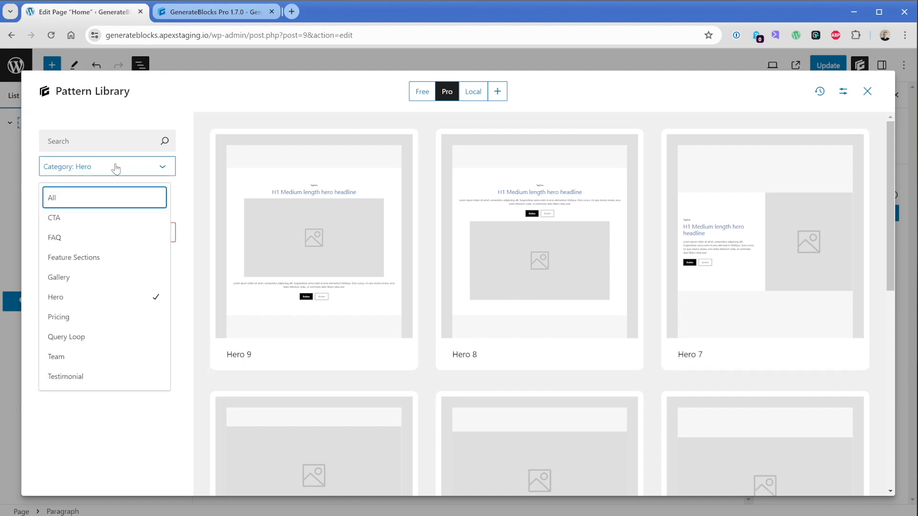
{"action": "left_click", "coordinate": [74, 258]}
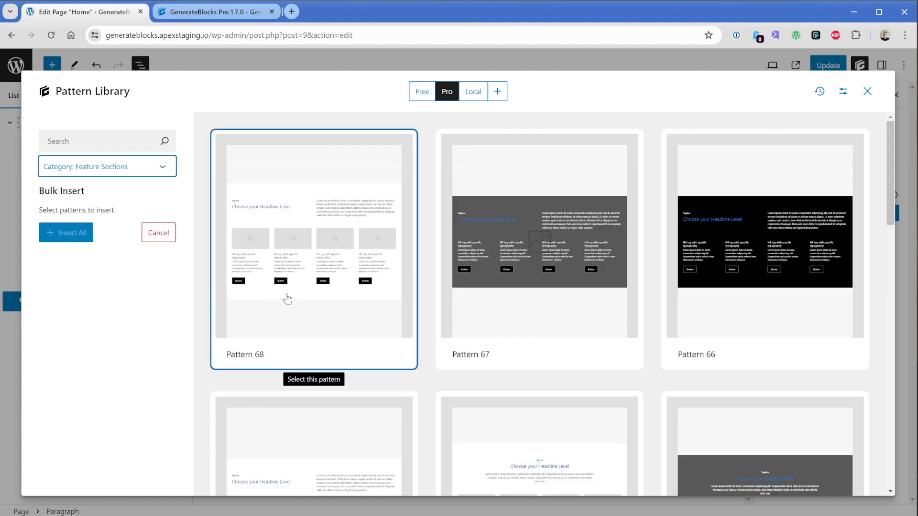
{"action": "left_click", "coordinate": [313, 245]}
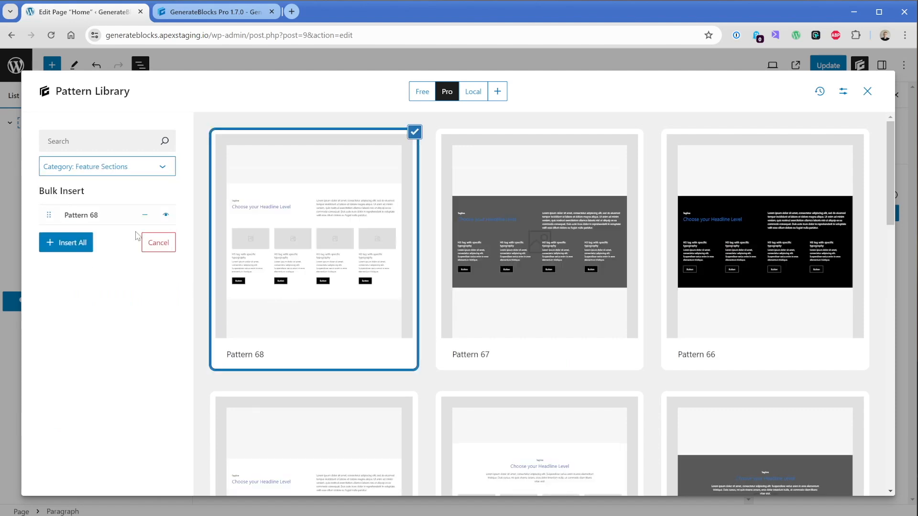
{"action": "left_click", "coordinate": [107, 166]}
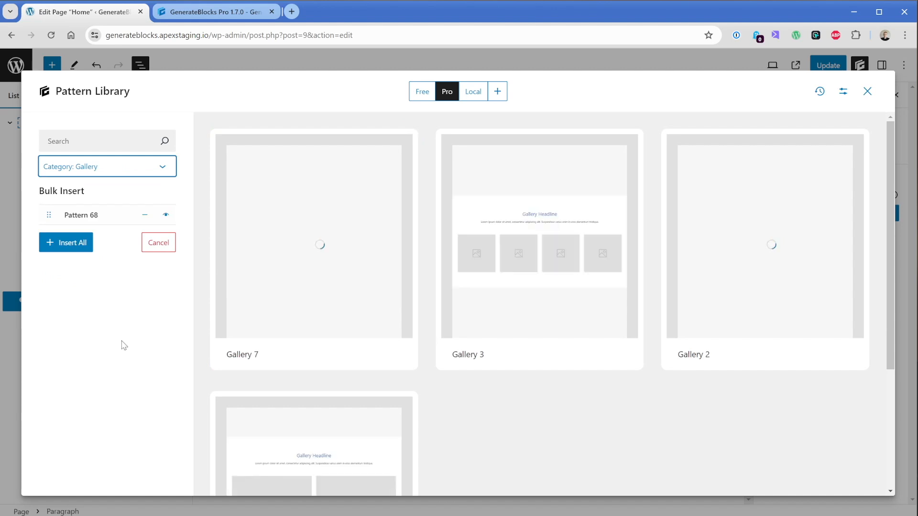
{"action": "left_click", "coordinate": [539, 238]}
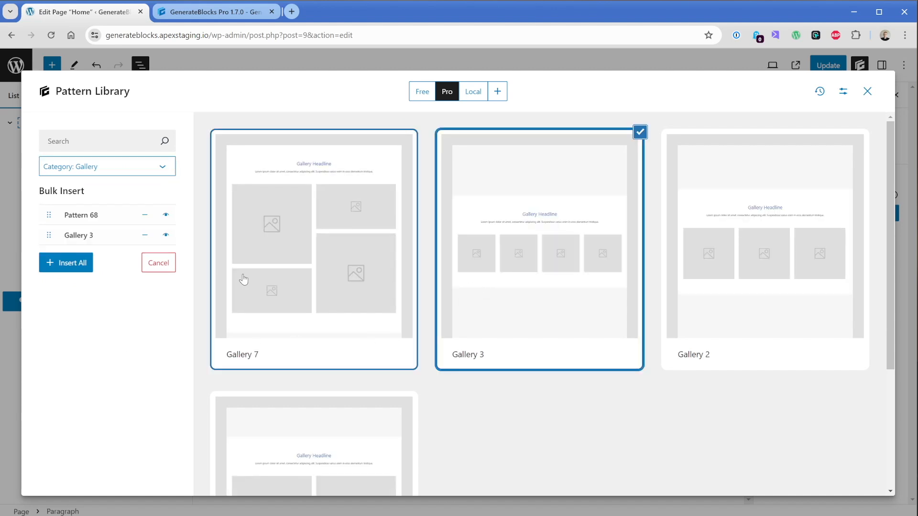
{"action": "left_click", "coordinate": [107, 167]}
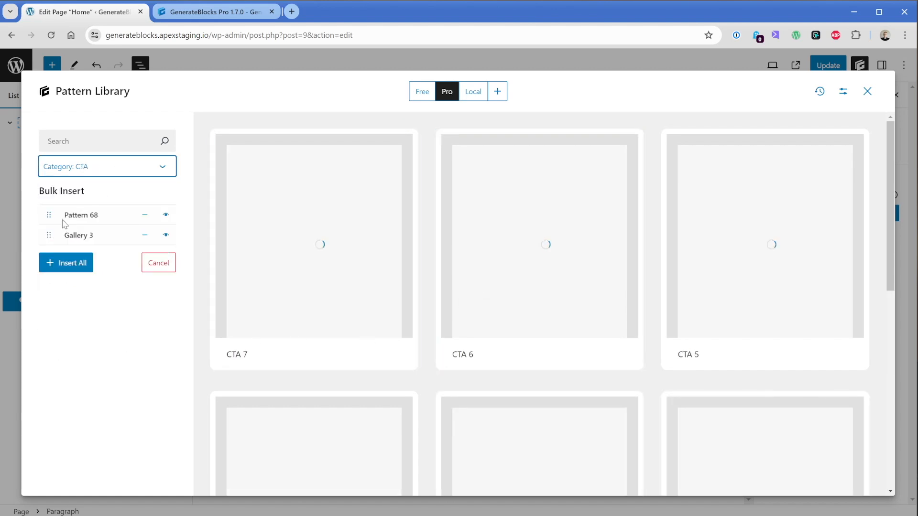
{"action": "scroll", "scroll_direction": "down", "scroll_amount": 3}
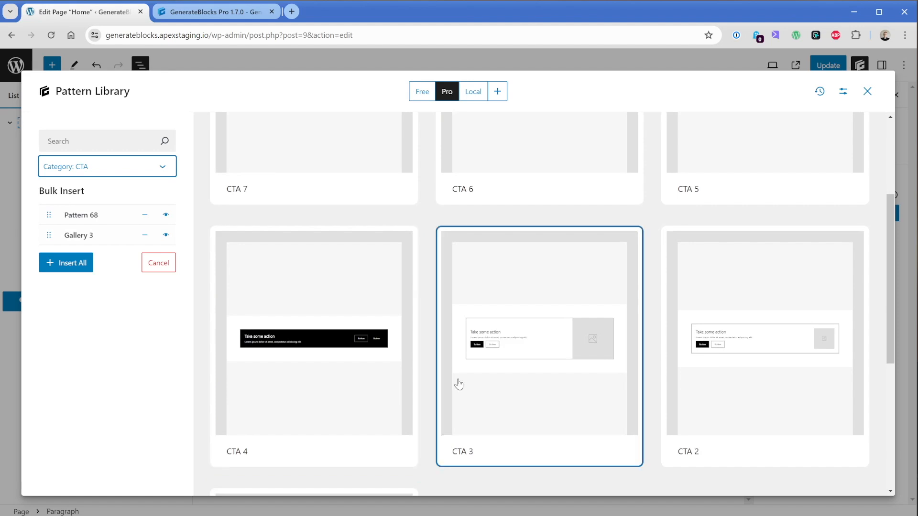
{"action": "left_click", "coordinate": [764, 332]}
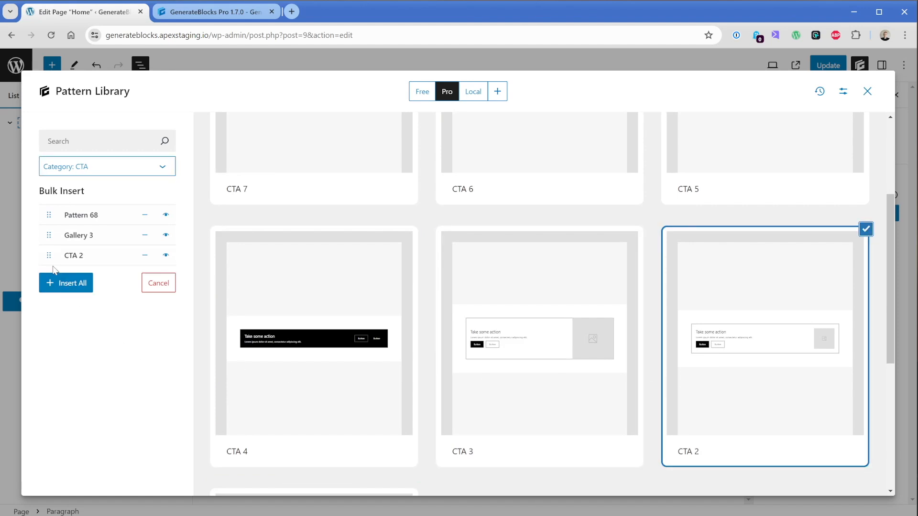
Step: Move CTA 2 above Gallery 3 in the queue and Insert All into the page
{"action": "left_click_drag", "start_coordinate": [49, 256], "coordinate": [49, 232]}
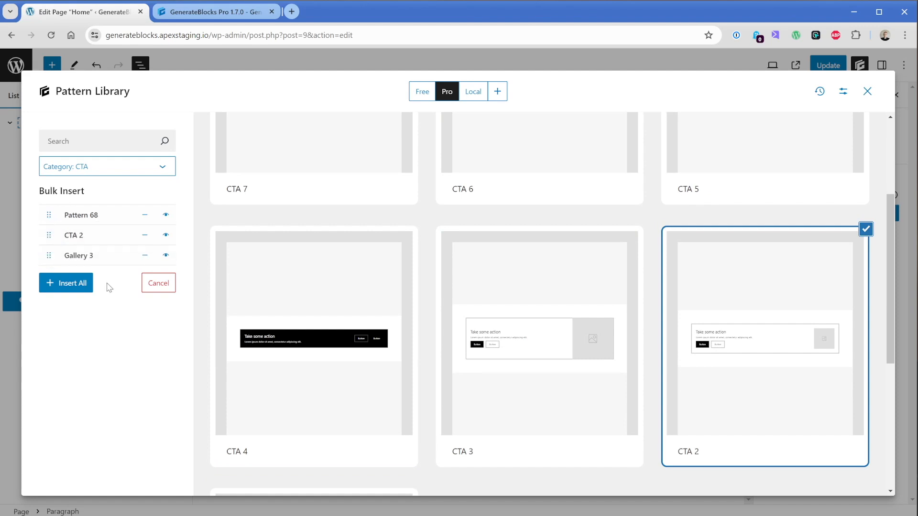
{"action": "left_click", "coordinate": [867, 92]}
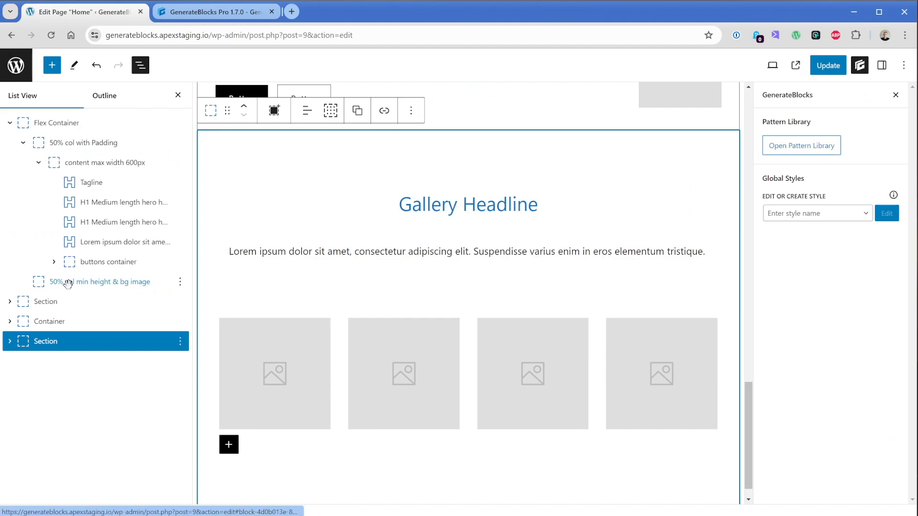
{"action": "scroll", "scroll_direction": "down", "scroll_amount": 3}
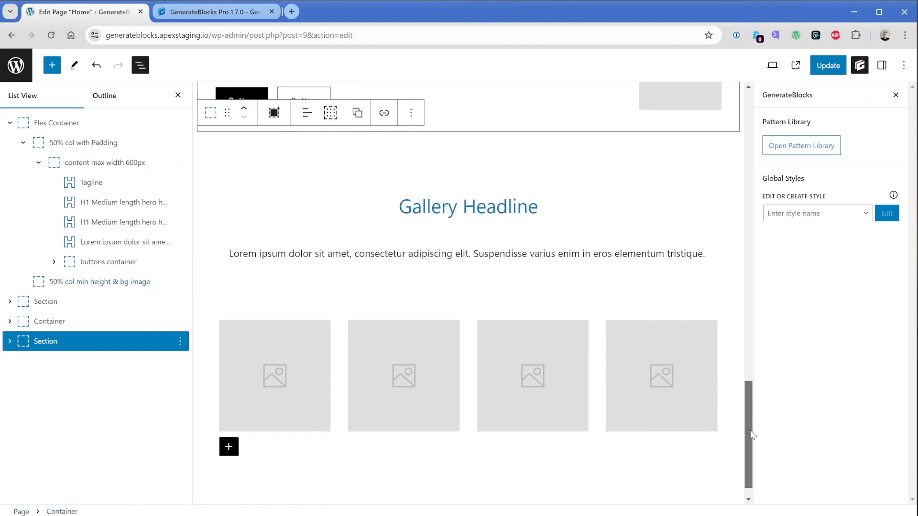
{"action": "scroll", "scroll_direction": "down", "scroll_amount": 3}
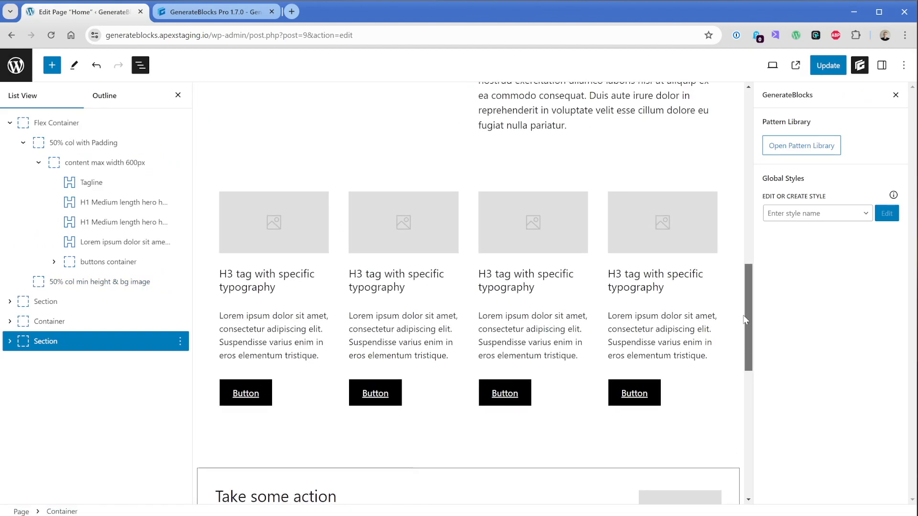
{"action": "scroll", "scroll_direction": "down", "scroll_amount": 3}
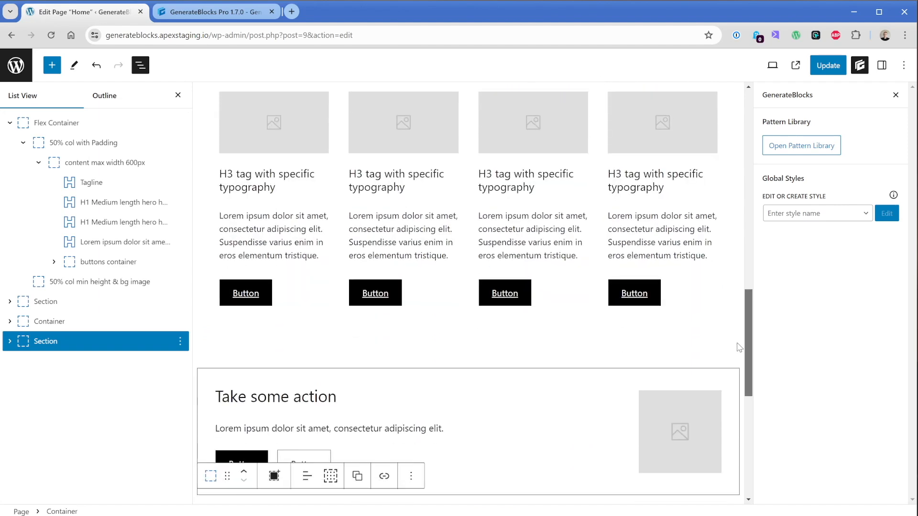
{"action": "scroll", "scroll_direction": "down", "scroll_amount": 3}
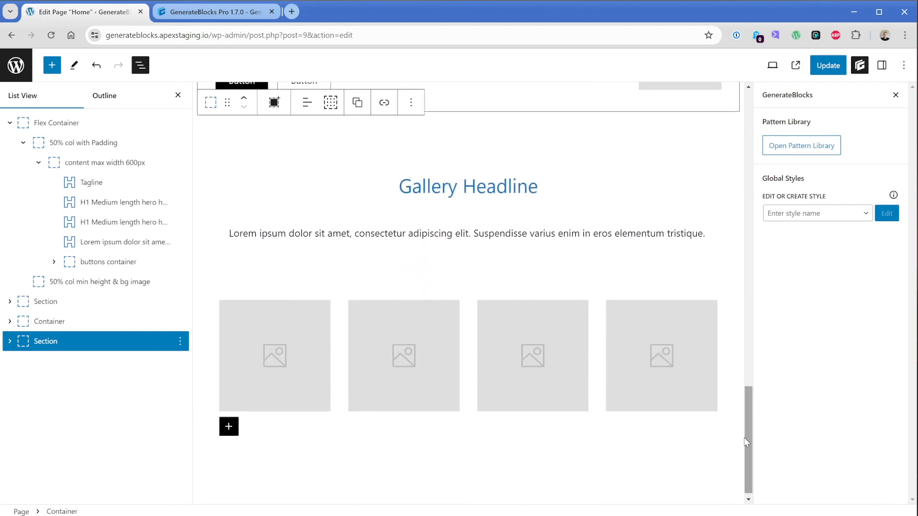
{"action": "mouse_move", "coordinate": [752, 443]}
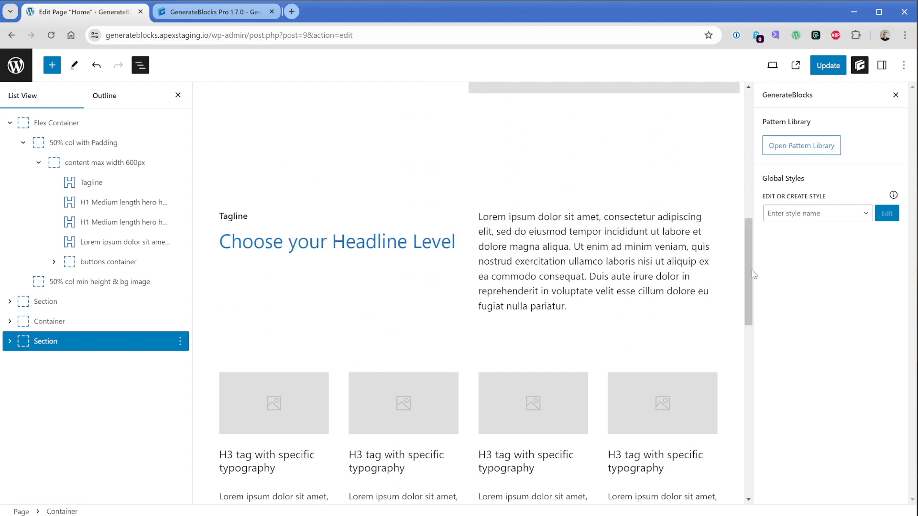
{"action": "left_click", "coordinate": [337, 241]}
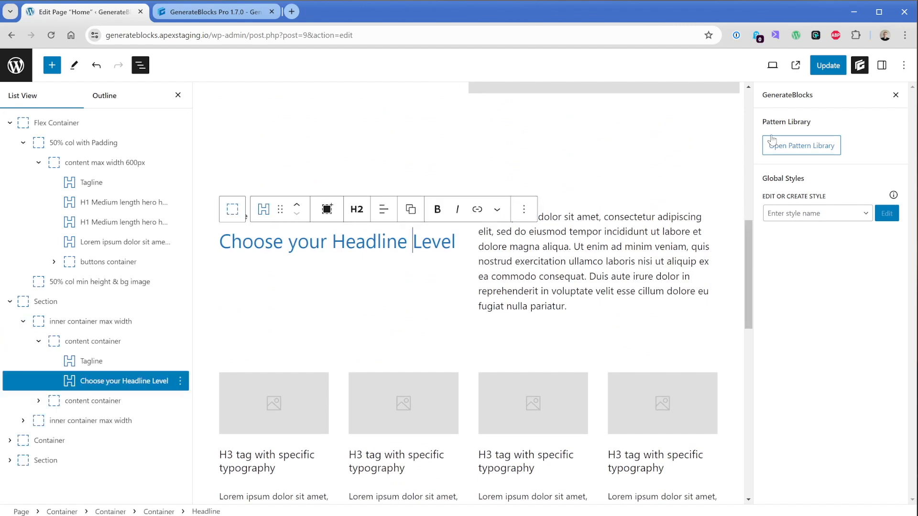
{"action": "left_click", "coordinate": [882, 65]}
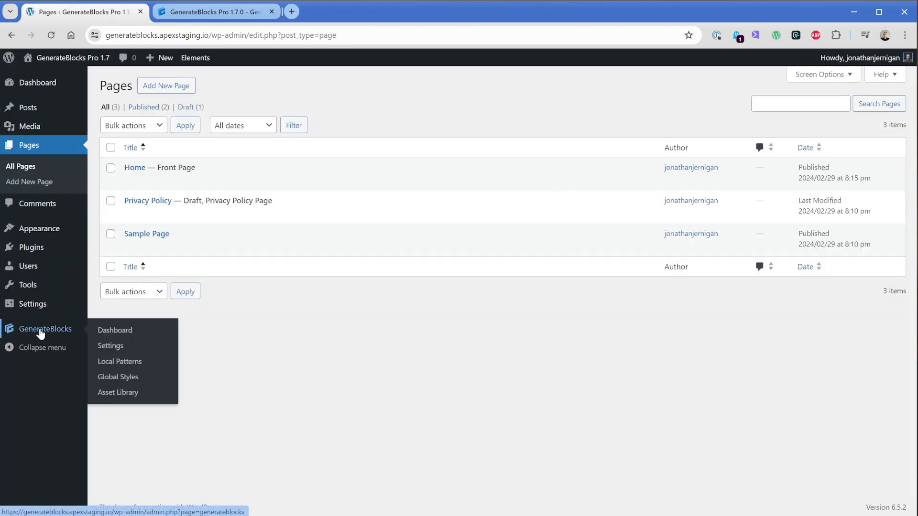
Step: Go to GenerateBlocks > Global Styles, listing 11 published styles including .uppercase
{"action": "left_click", "coordinate": [118, 376]}
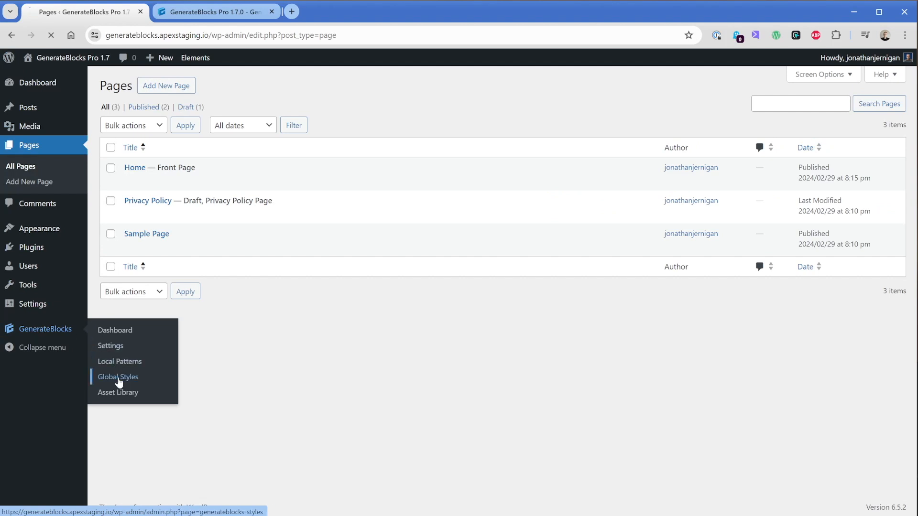
{"action": "left_click", "coordinate": [118, 376]}
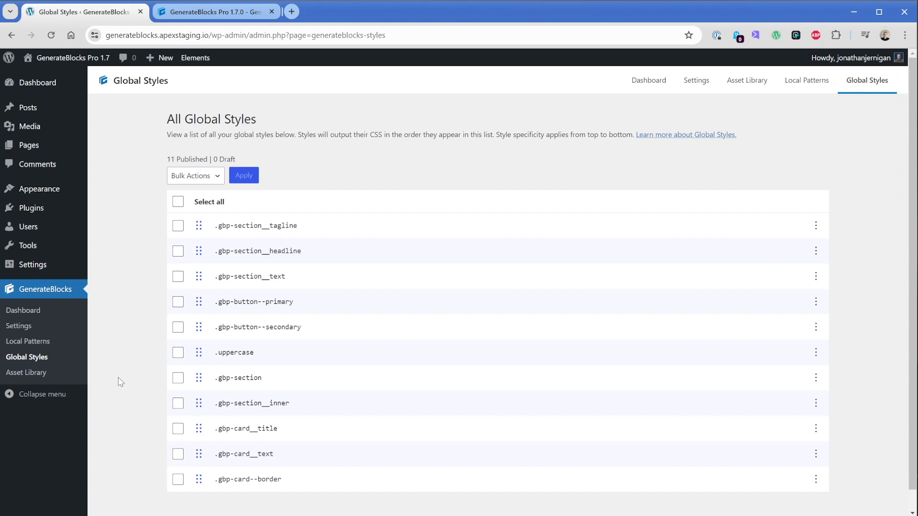
Step: Move .gbp-section__tagline below .gbp-section__text in Global Styles and save the new order
{"action": "left_click_drag", "start_coordinate": [198, 226], "coordinate": [199, 281]}
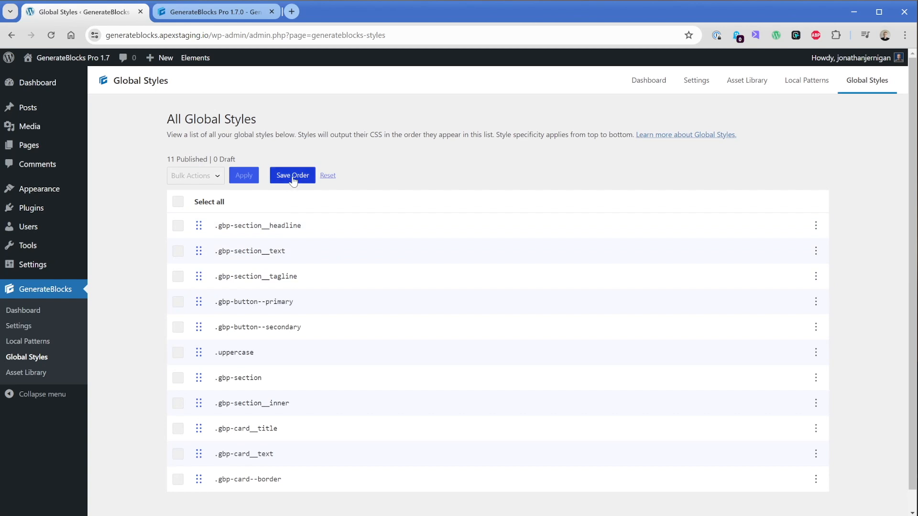
{"action": "left_click", "coordinate": [292, 175]}
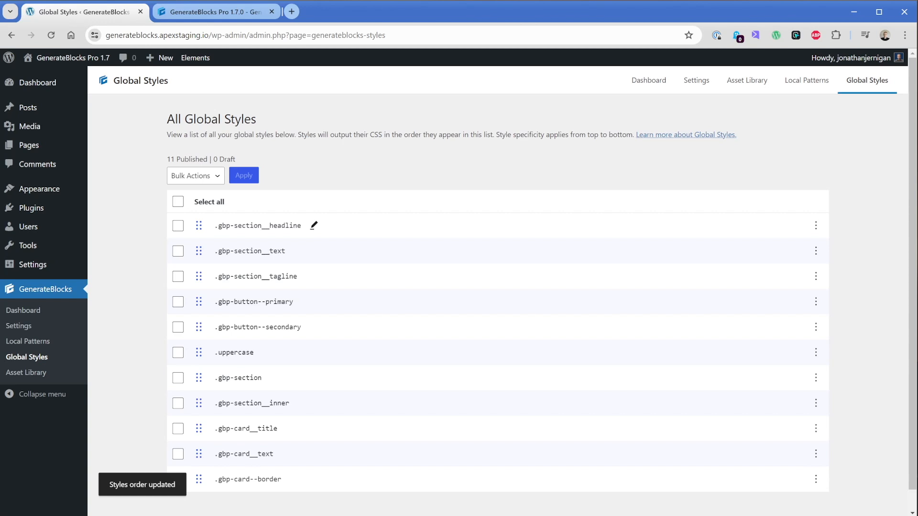
Step: Briefly edit the .gbp-section__headline style name, leaving it unchanged
{"action": "left_click", "coordinate": [314, 225]}
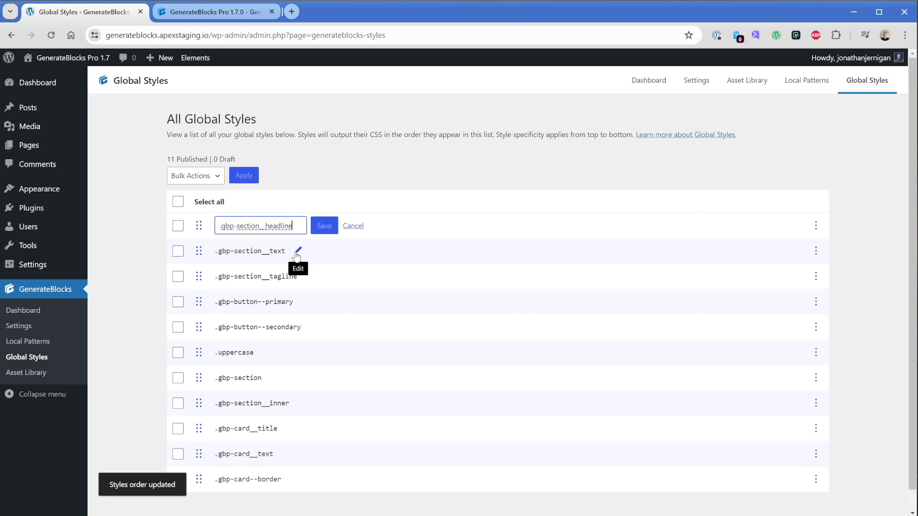
{"action": "mouse_move", "coordinate": [338, 237]}
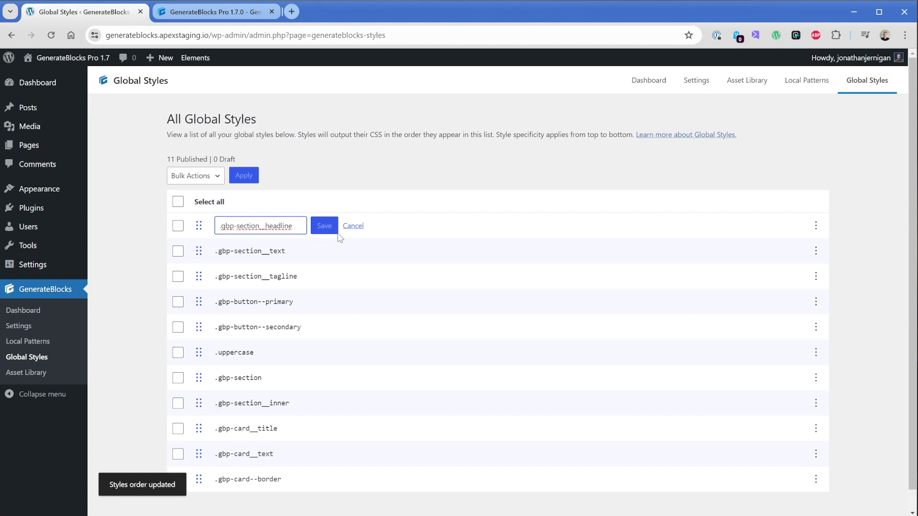
{"action": "left_click", "coordinate": [324, 225]}
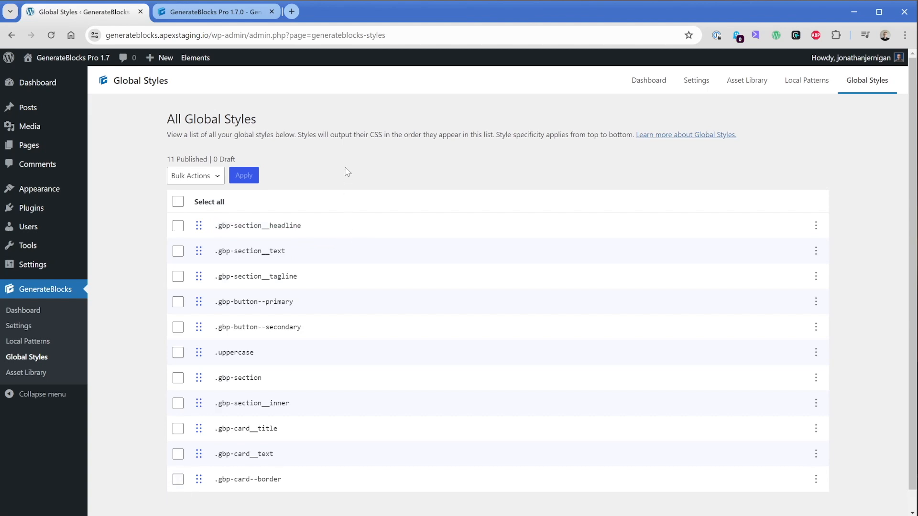
{"action": "left_click", "coordinate": [215, 11]}
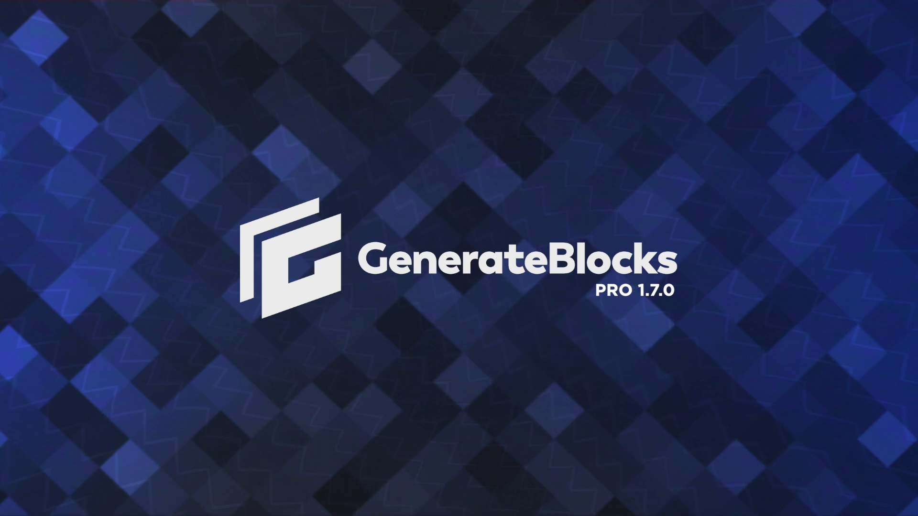